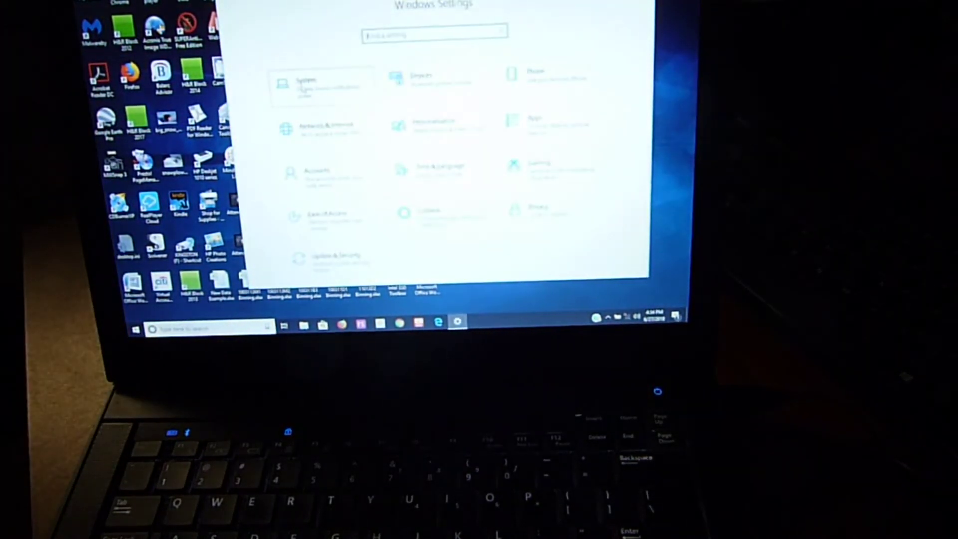
- Show the System section of Settings and reach the About page in the sidebar
{"action": "left_click", "coordinate": [317, 83]}
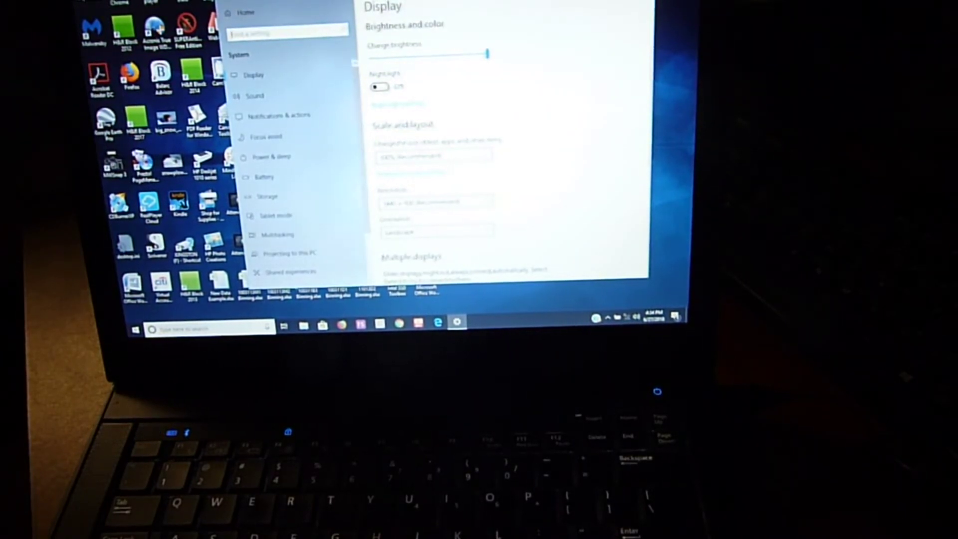
{"action": "scroll", "scroll_direction": "down", "scroll_amount": 3}
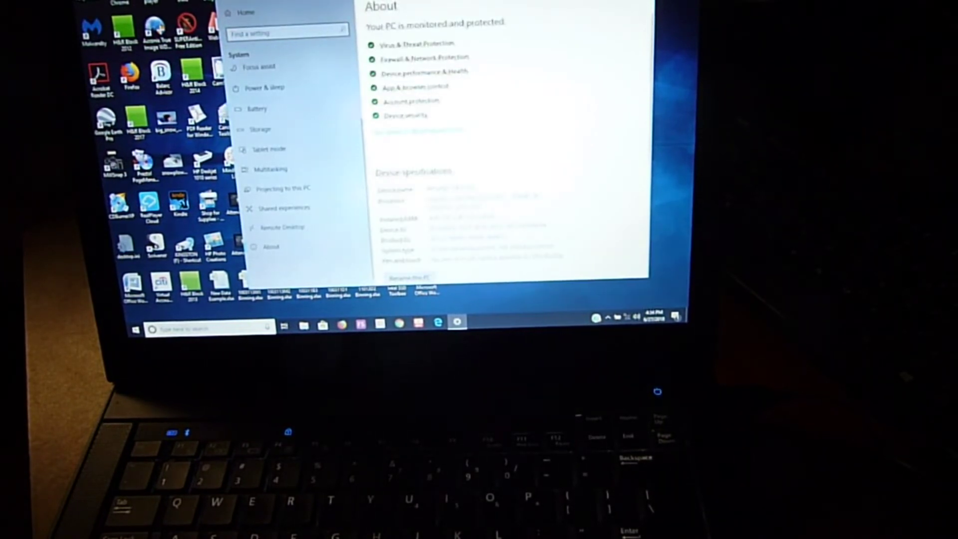
{"action": "scroll", "scroll_direction": "down", "scroll_amount": 3}
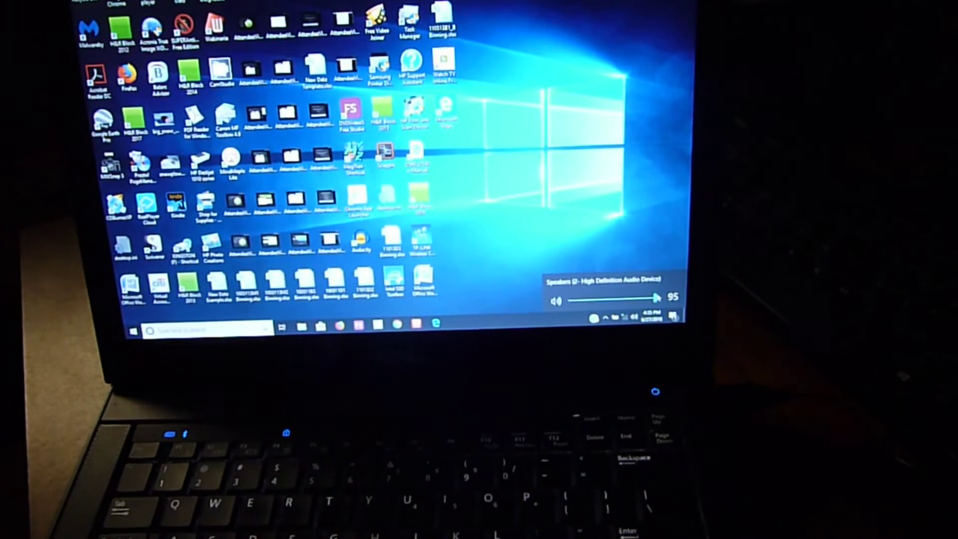
- Raise the speaker volume slider to 100
{"action": "left_click_drag", "start_coordinate": [648, 298], "coordinate": [659, 298]}
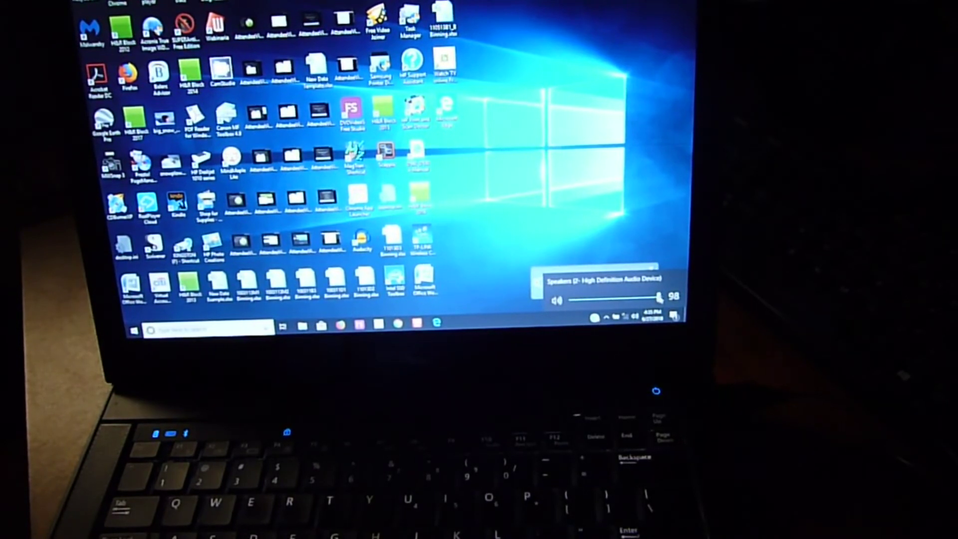
{"action": "left_click_drag", "start_coordinate": [656, 298], "coordinate": [665, 299]}
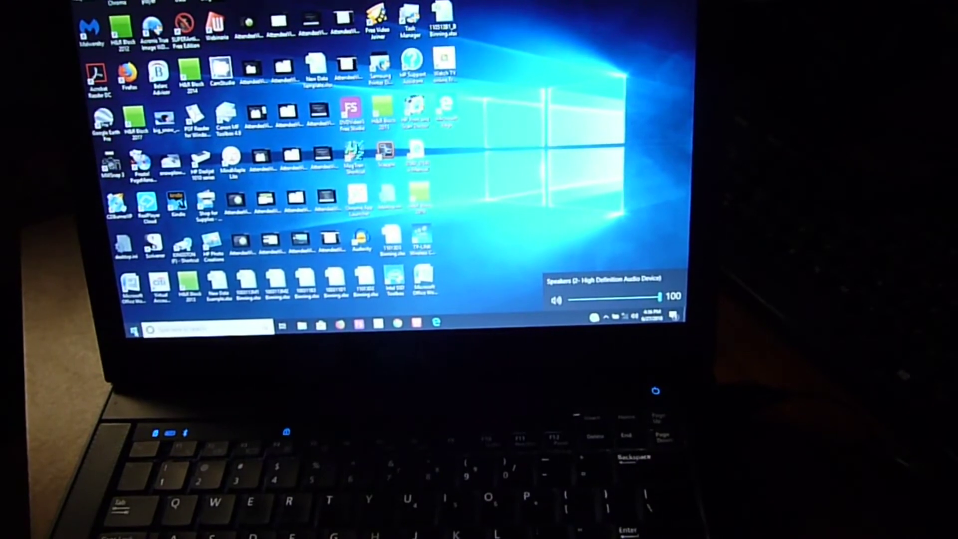
- Restart the laptop and choose BIOS Setup from the F12 one-time boot menu
{"action": "left_click", "coordinate": [131, 331]}
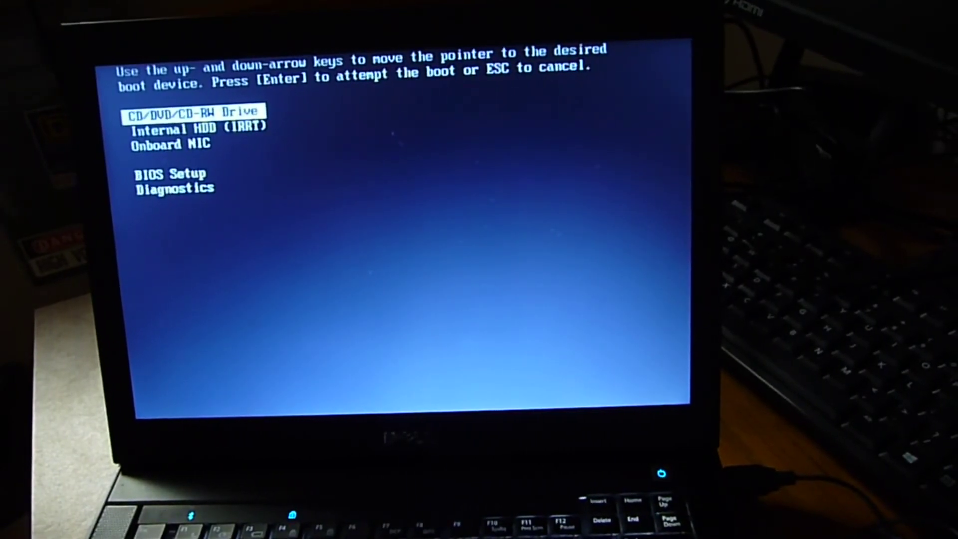
{"action": "key", "text": "down"}
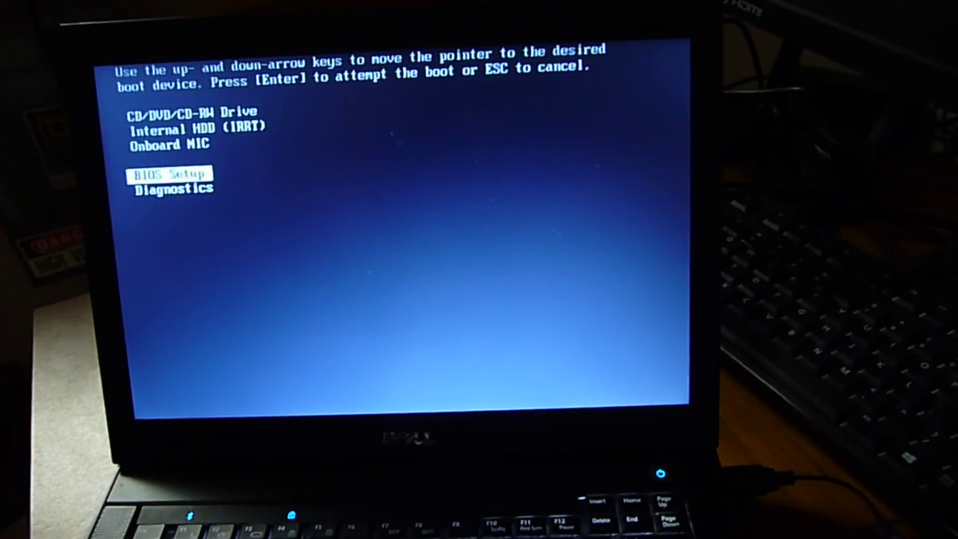
{"action": "key", "text": "Enter"}
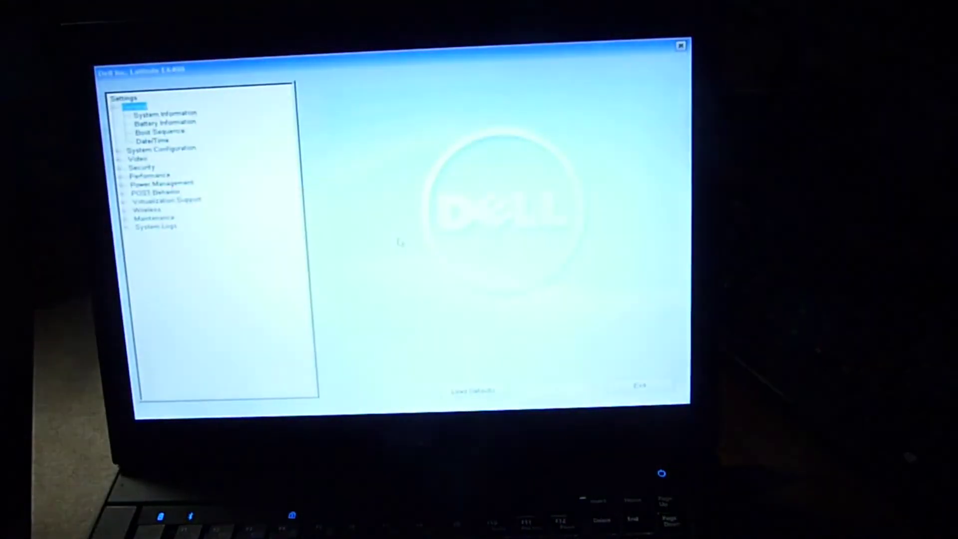
- Expand System Configuration and show Miscellaneous Devices with the onboard devices enabled
{"action": "left_click", "coordinate": [162, 148]}
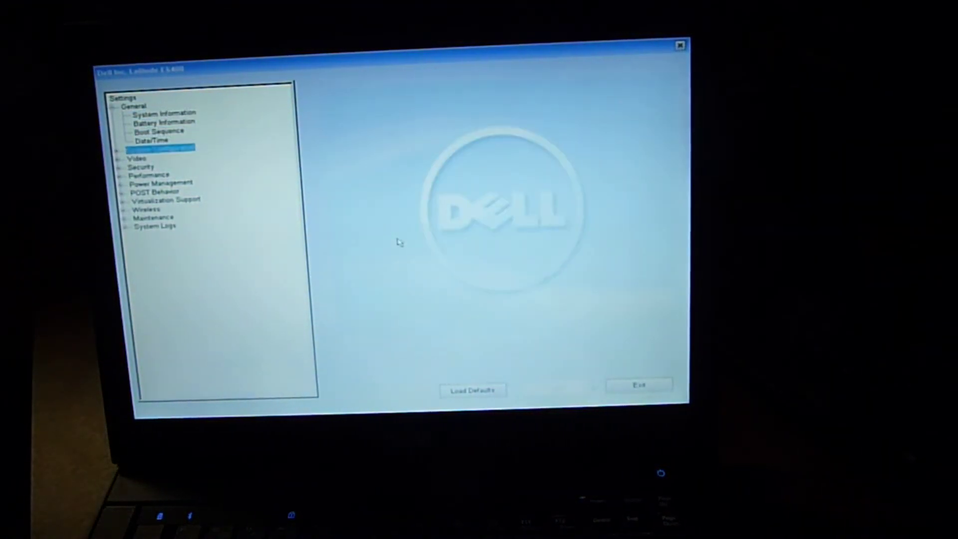
{"action": "left_click", "coordinate": [161, 148]}
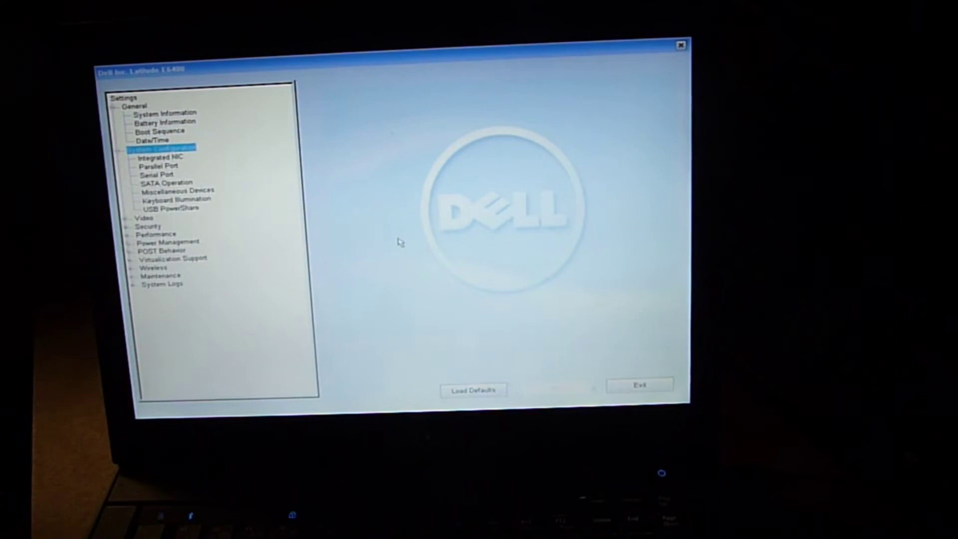
{"action": "left_click", "coordinate": [157, 174]}
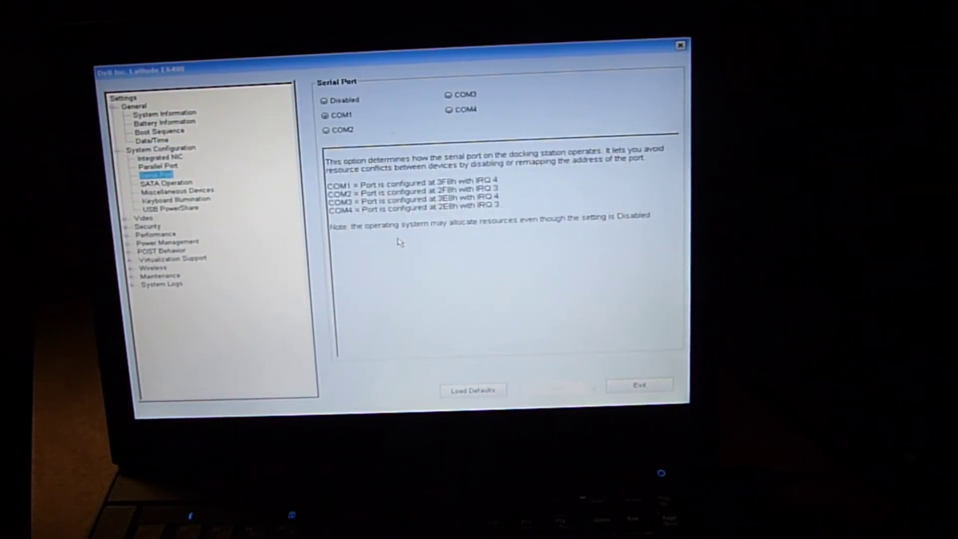
{"action": "left_click", "coordinate": [173, 190]}
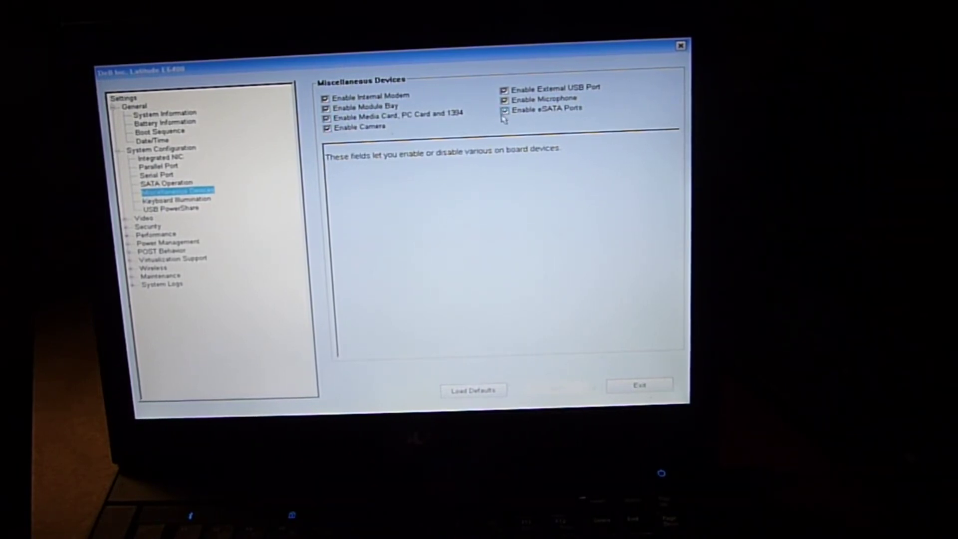
- Uncheck Enable eSATA Ports, apply the change and exit BIOS to reboot into Windows
{"action": "left_click", "coordinate": [505, 109]}
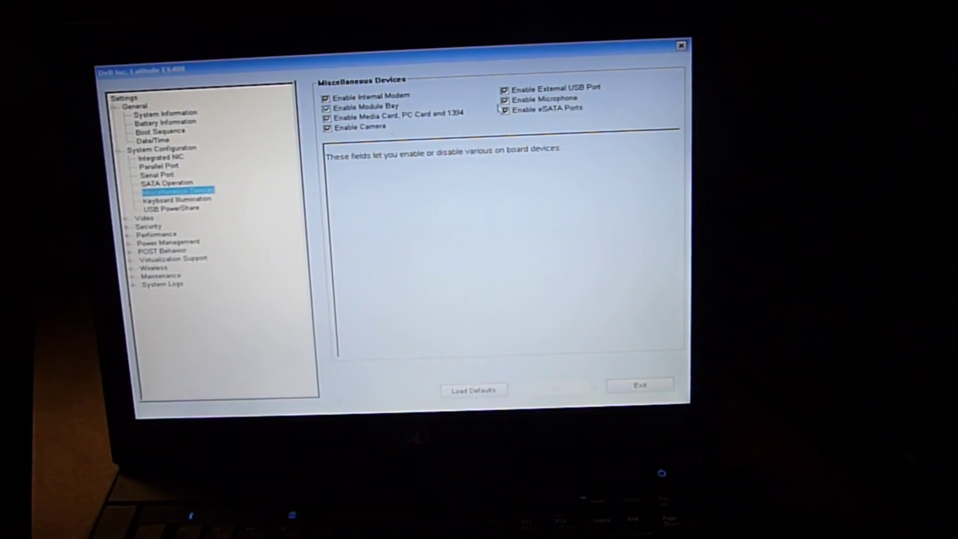
{"action": "left_click", "coordinate": [504, 108]}
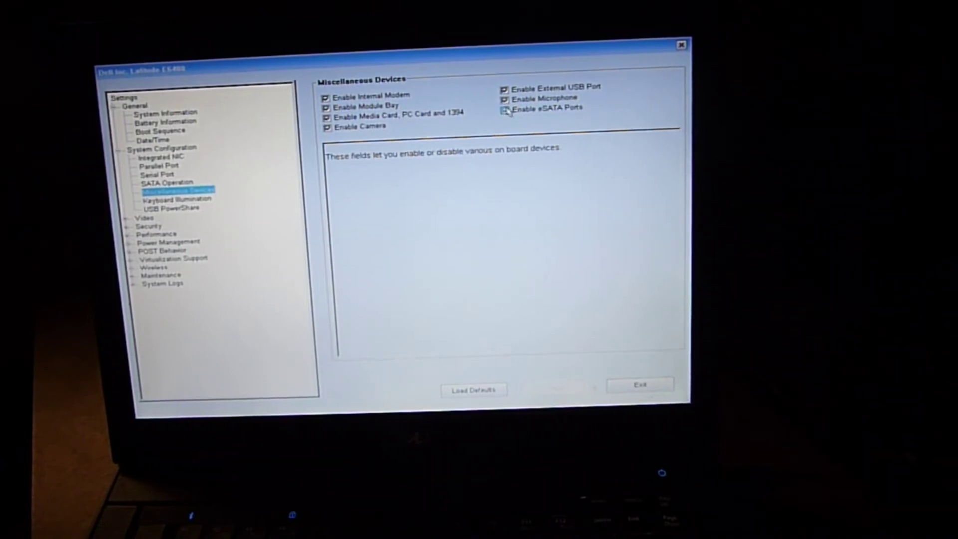
{"action": "left_click", "coordinate": [505, 107]}
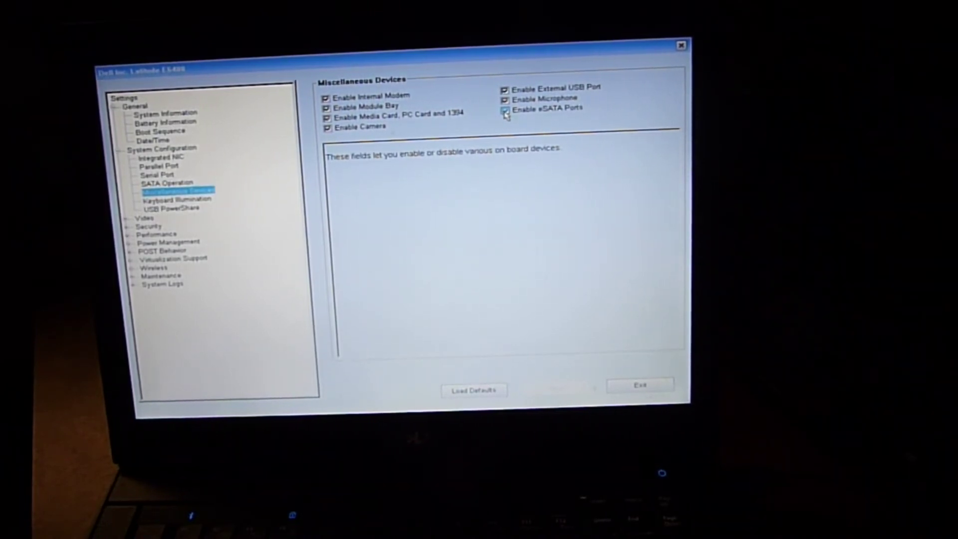
{"action": "left_click", "coordinate": [505, 109]}
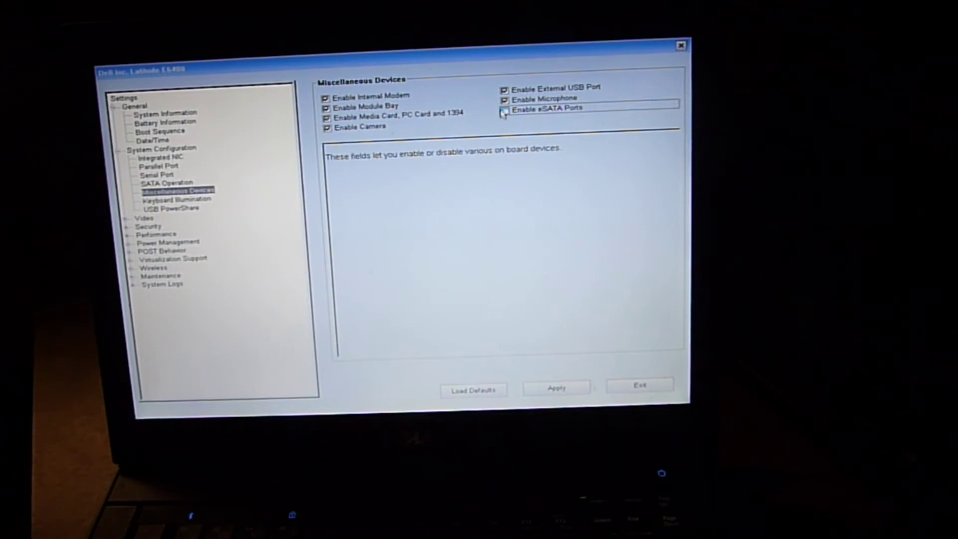
{"action": "left_click", "coordinate": [504, 109]}
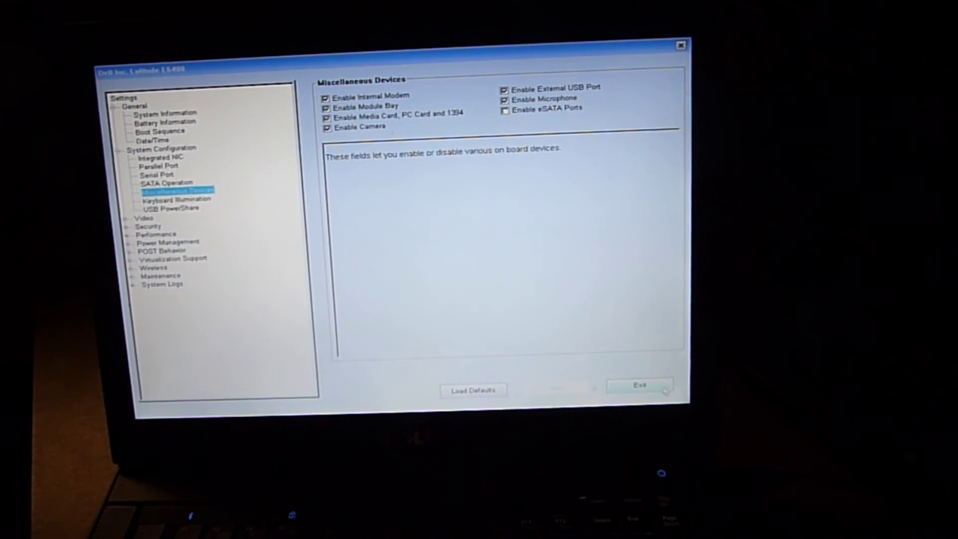
{"action": "left_click", "coordinate": [637, 386]}
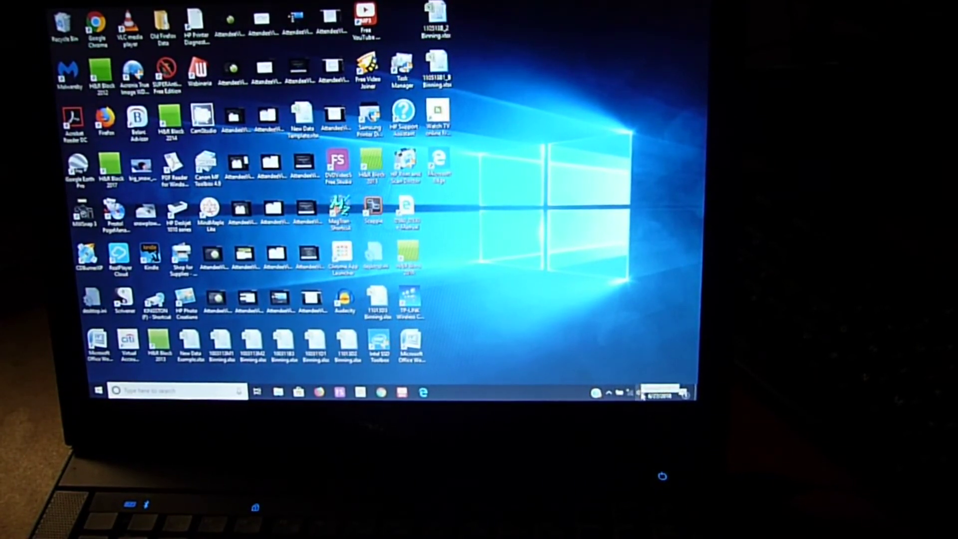
- Slide the tray speaker volume up and down to test for crackle, ending at 80
{"action": "left_click", "coordinate": [622, 392]}
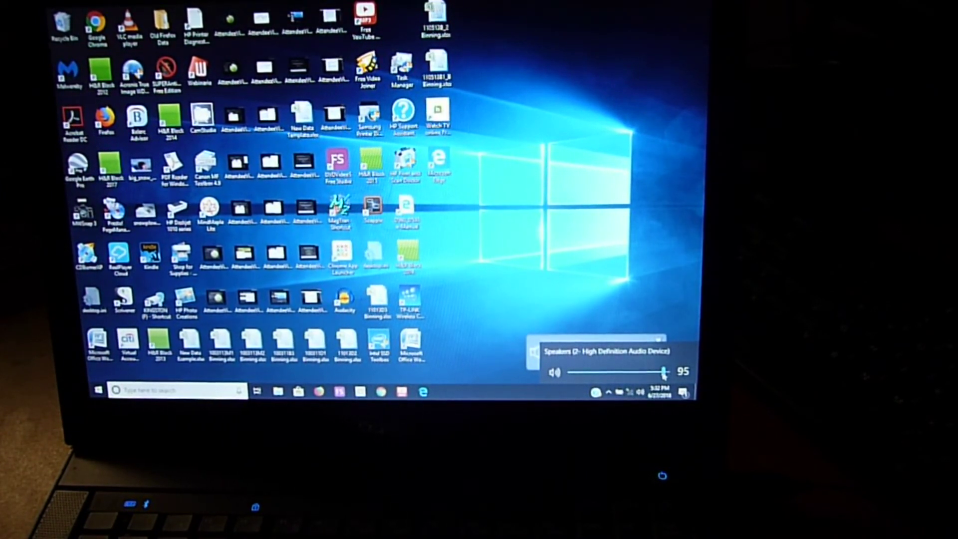
{"action": "left_click_drag", "start_coordinate": [661, 372], "coordinate": [653, 372]}
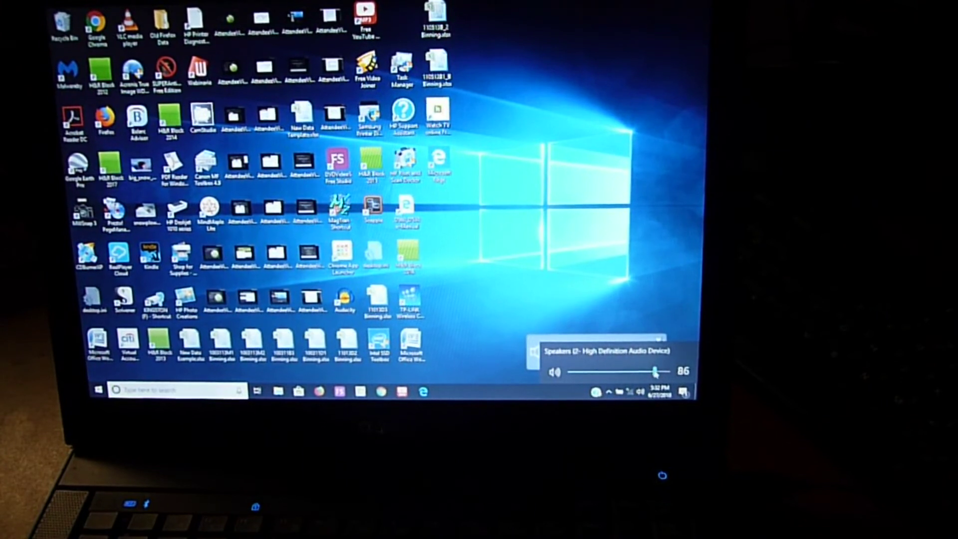
{"action": "left_click_drag", "start_coordinate": [653, 371], "coordinate": [659, 371]}
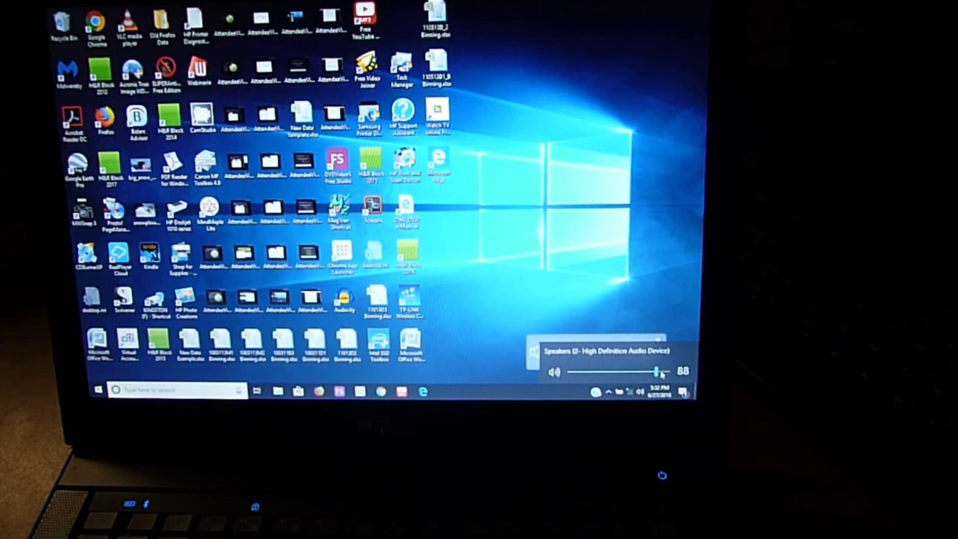
{"action": "left_click_drag", "start_coordinate": [659, 372], "coordinate": [649, 371]}
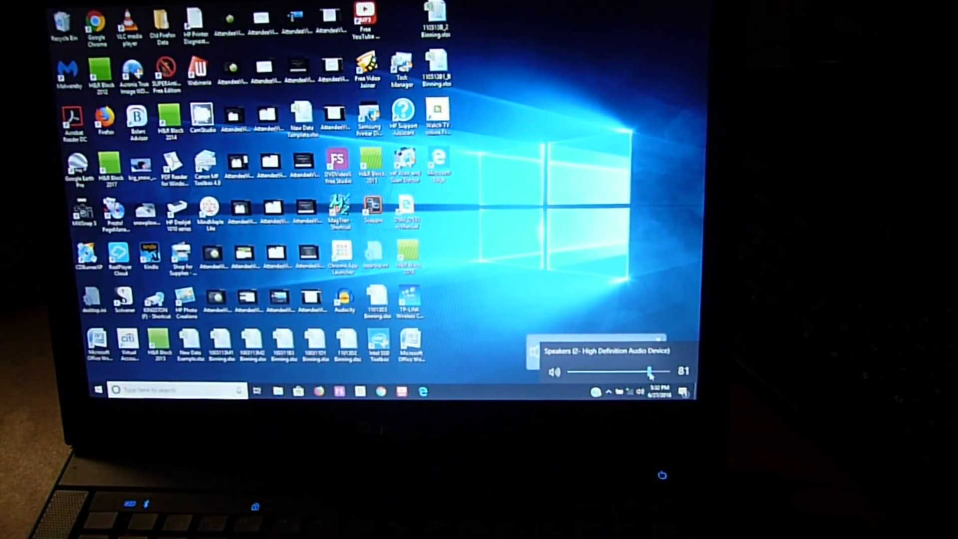
{"action": "left_click_drag", "start_coordinate": [648, 371], "coordinate": [660, 371]}
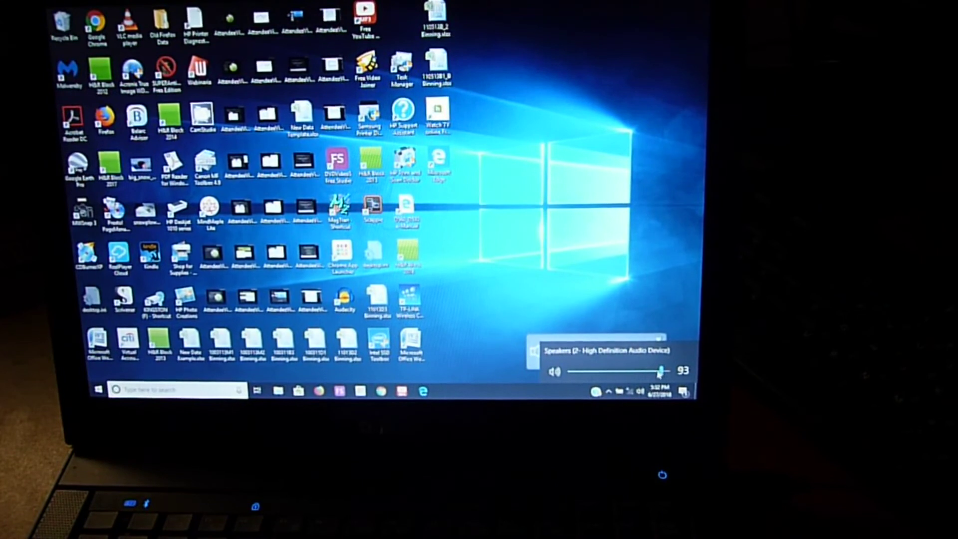
{"action": "left_click_drag", "start_coordinate": [662, 371], "coordinate": [658, 371]}
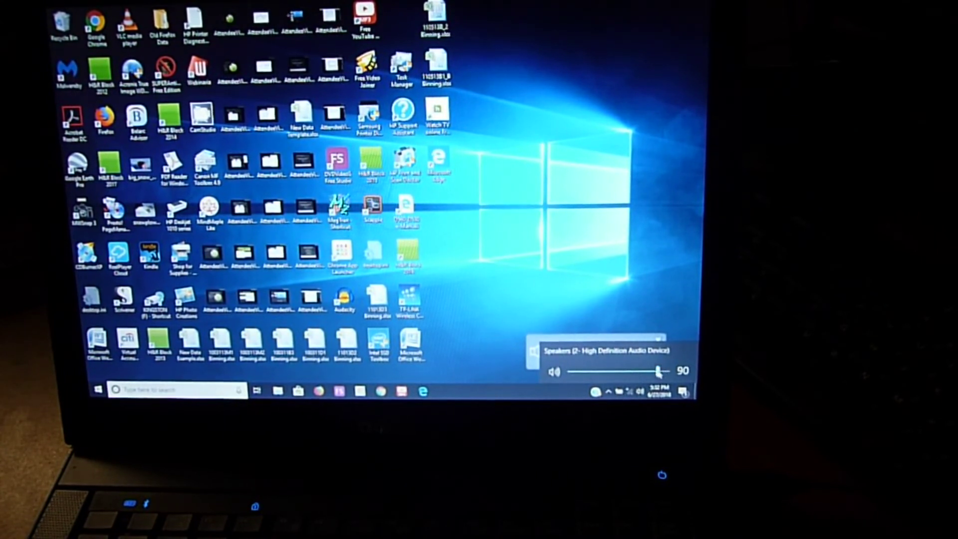
{"action": "left_click_drag", "start_coordinate": [658, 371], "coordinate": [666, 371]}
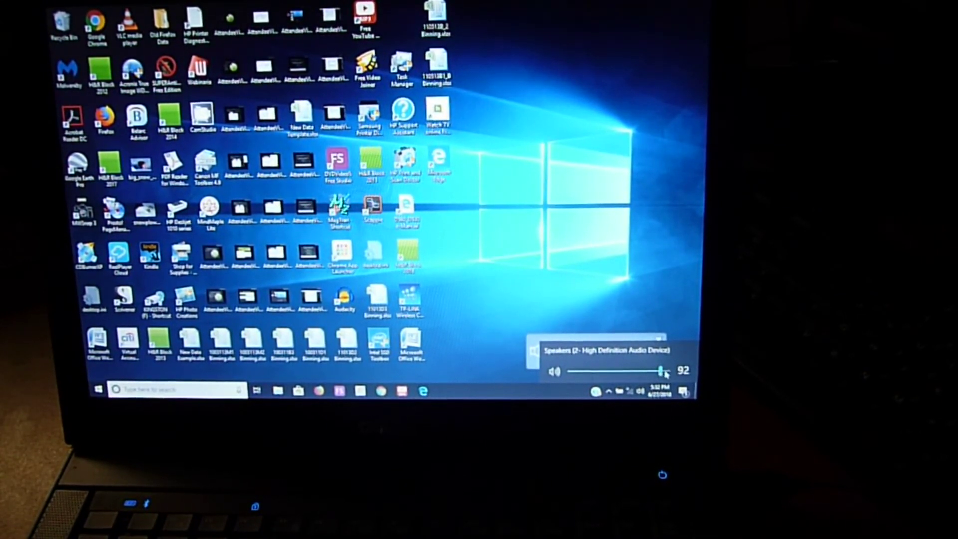
{"action": "left_click_drag", "start_coordinate": [665, 371], "coordinate": [651, 371]}
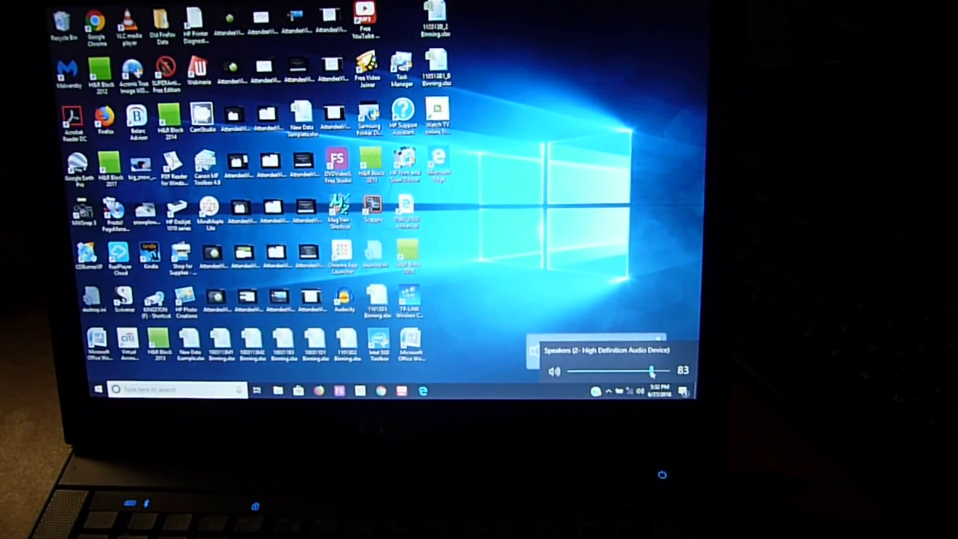
{"action": "left_click_drag", "start_coordinate": [651, 371], "coordinate": [662, 371]}
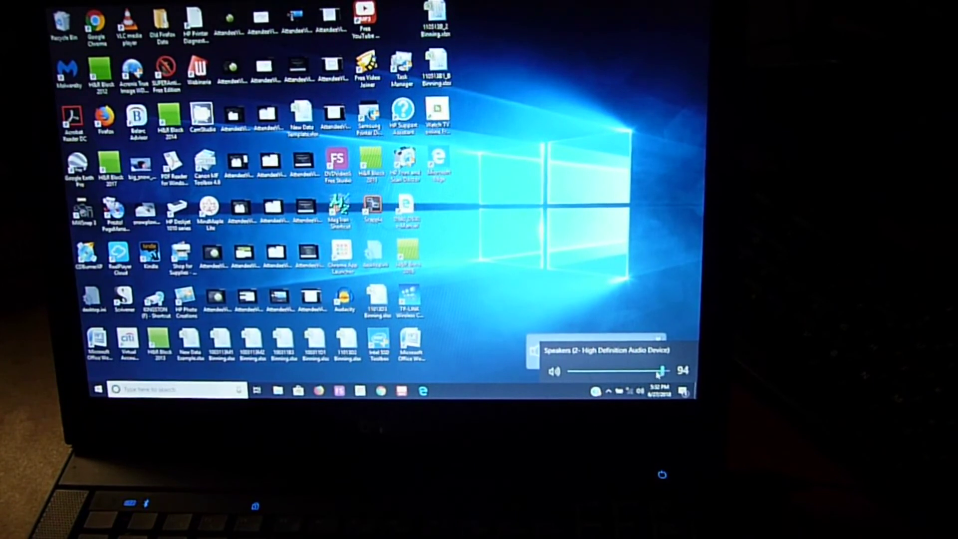
{"action": "left_click_drag", "start_coordinate": [662, 371], "coordinate": [651, 371]}
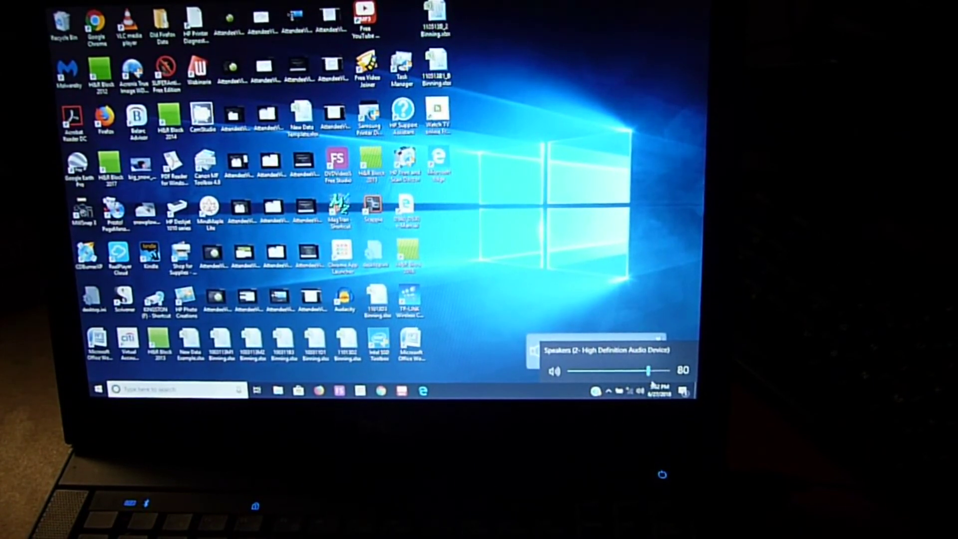